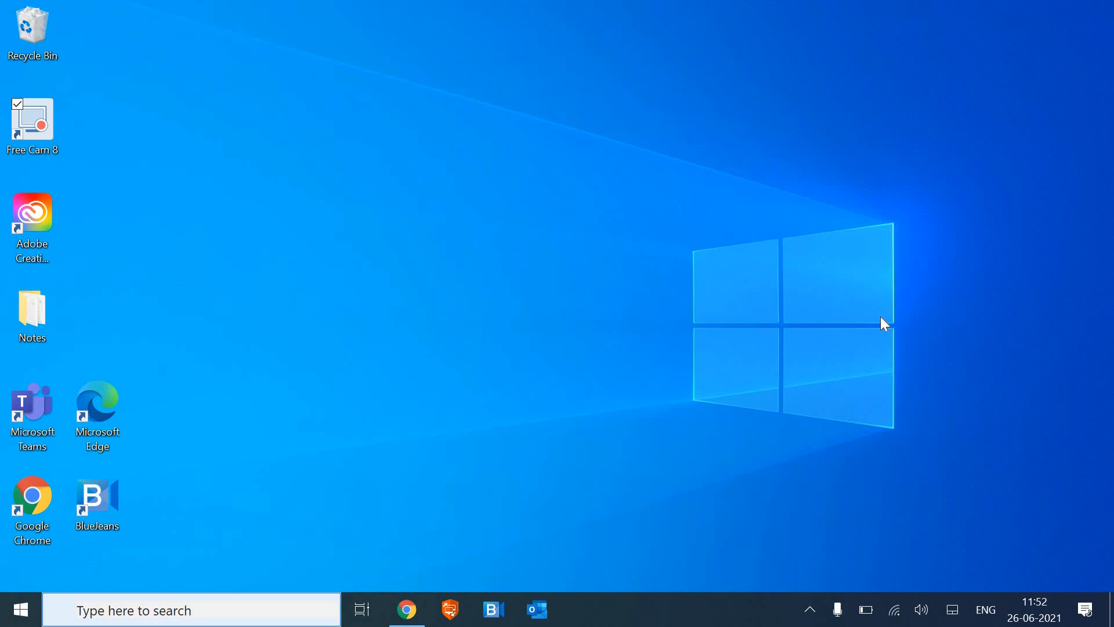
mouse_move(406, 610)
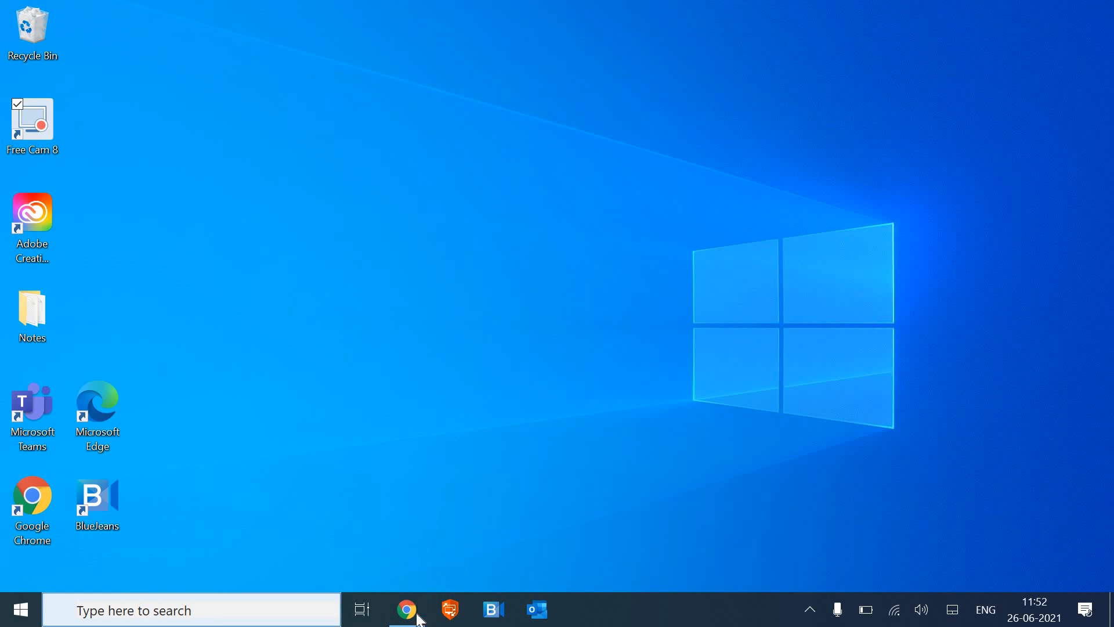
- Launch Google Chrome from the Windows 10 taskbar
click(406, 609)
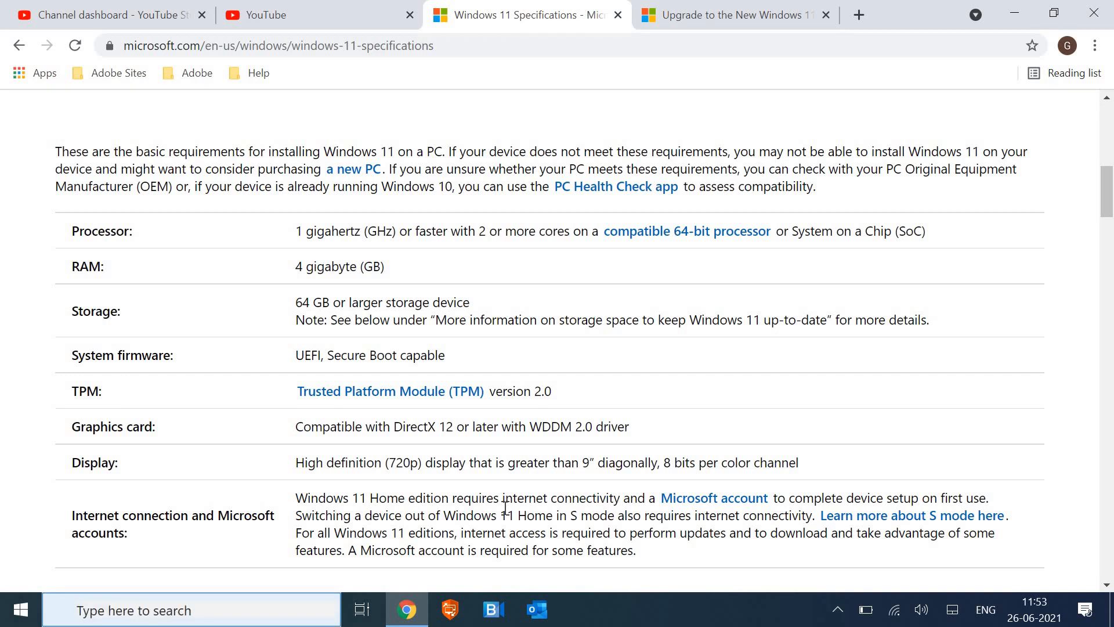
- Review the Windows 11 specifications, then follow the PC Health Check app link
scroll(up, 3)
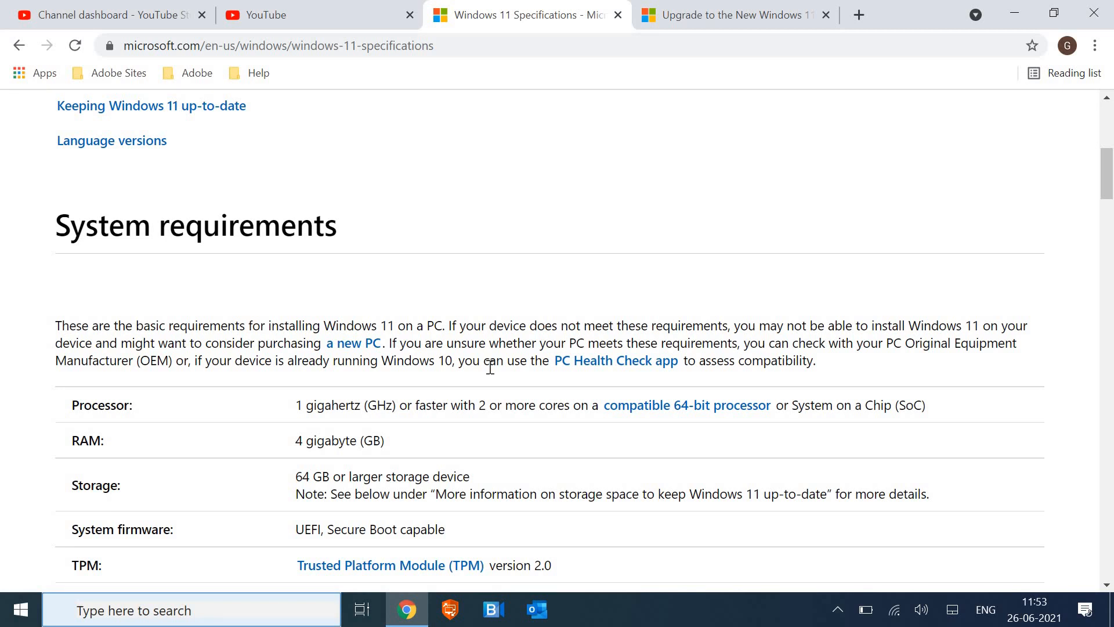
scroll(down, 3)
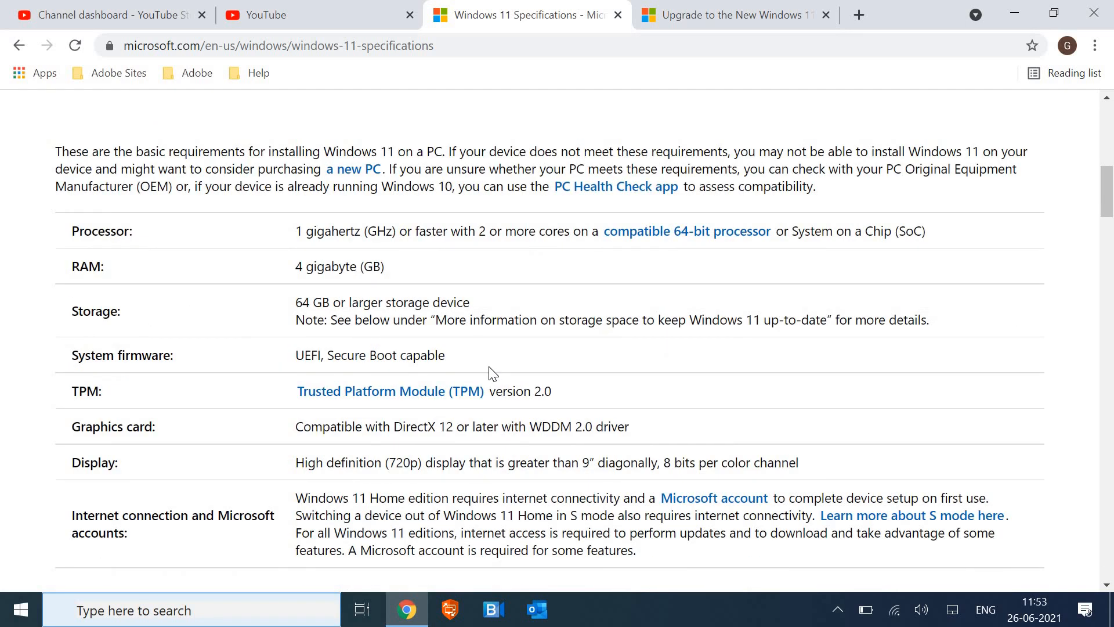
mouse_move(369, 345)
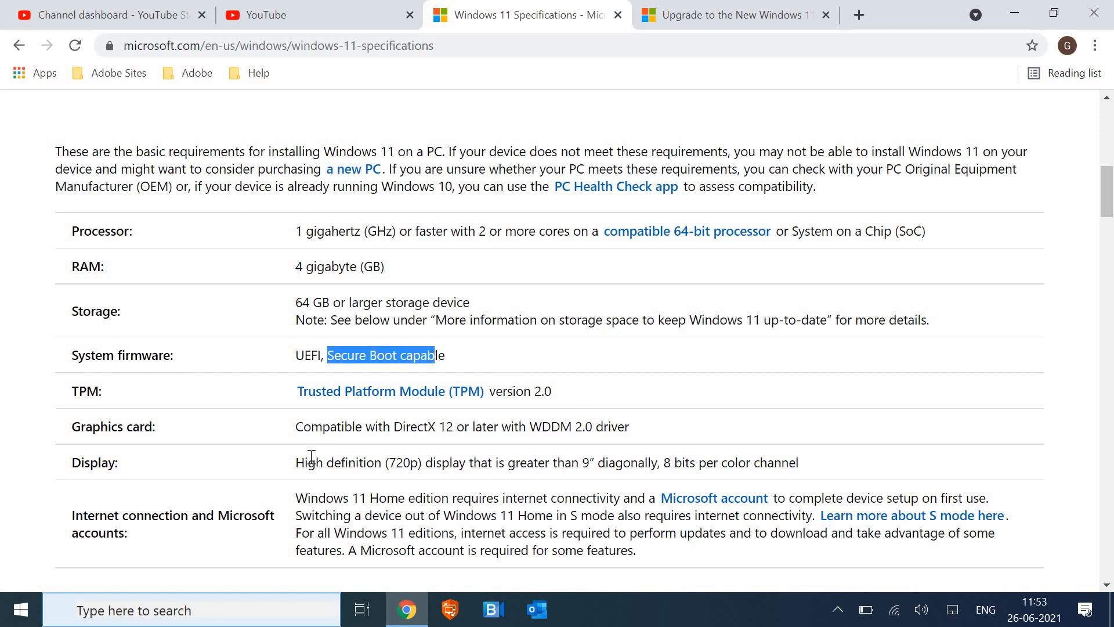
scroll(down, 3)
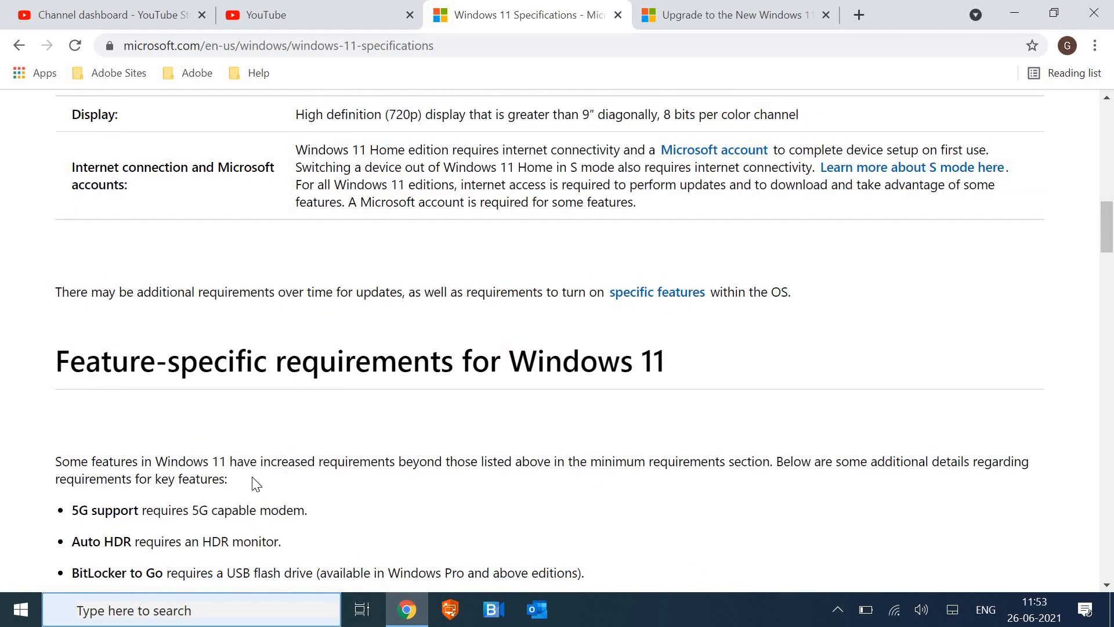
scroll(down, 3)
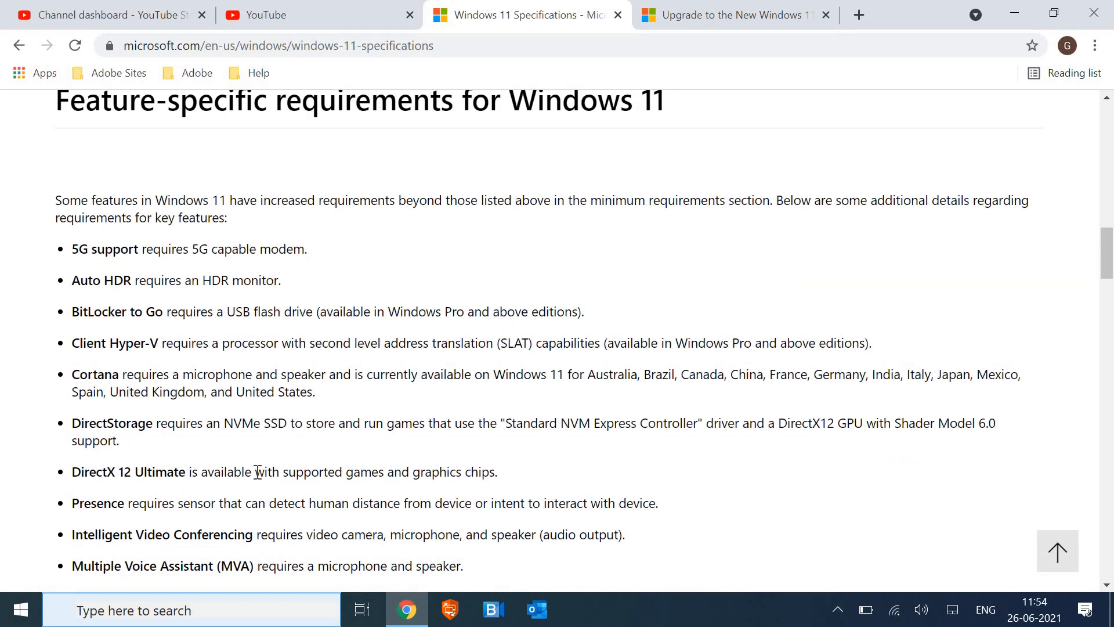
scroll(up, 3)
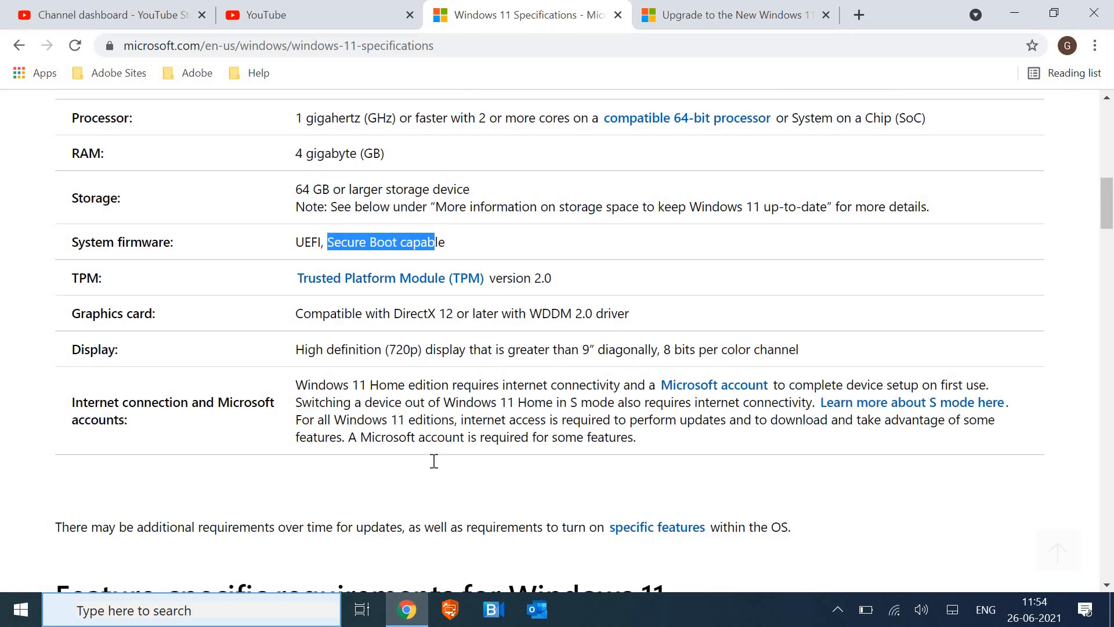
scroll(up, 3)
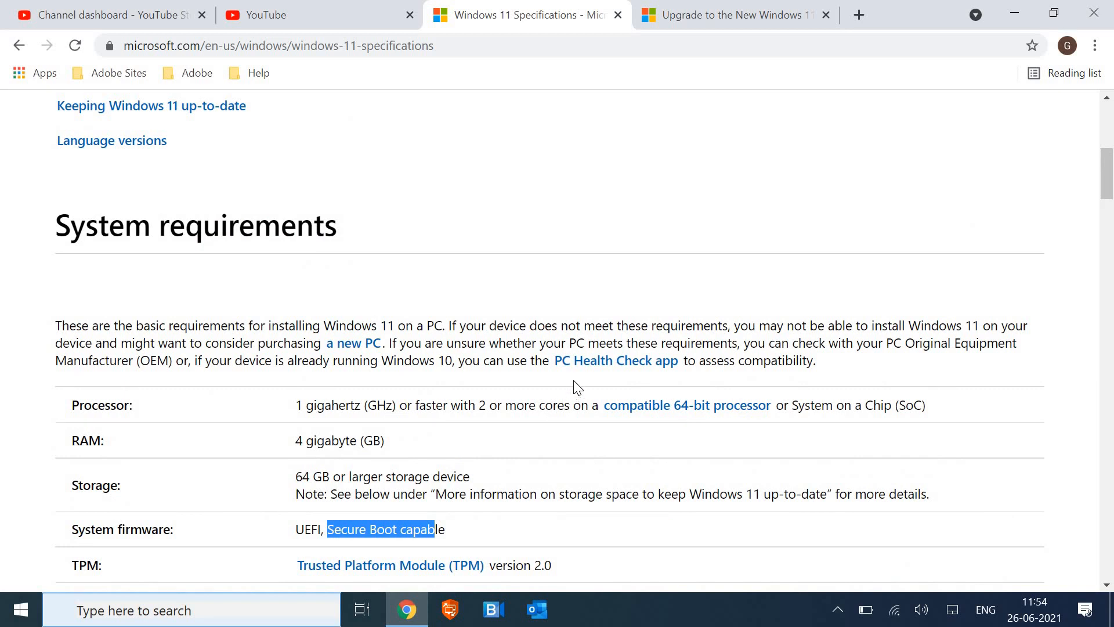
mouse_move(587, 344)
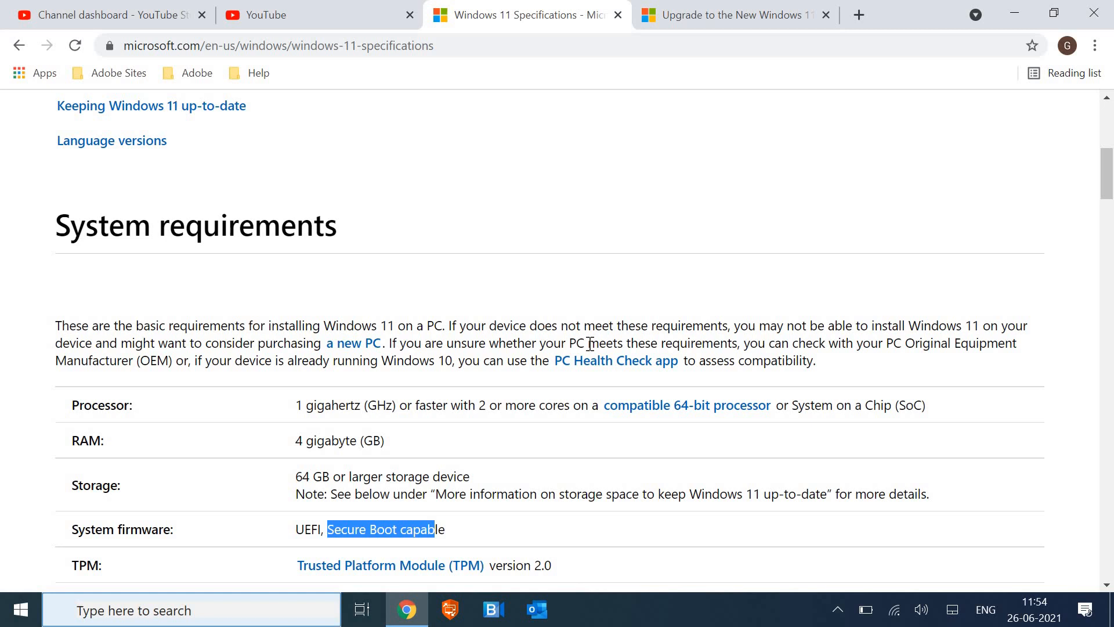
mouse_move(615, 360)
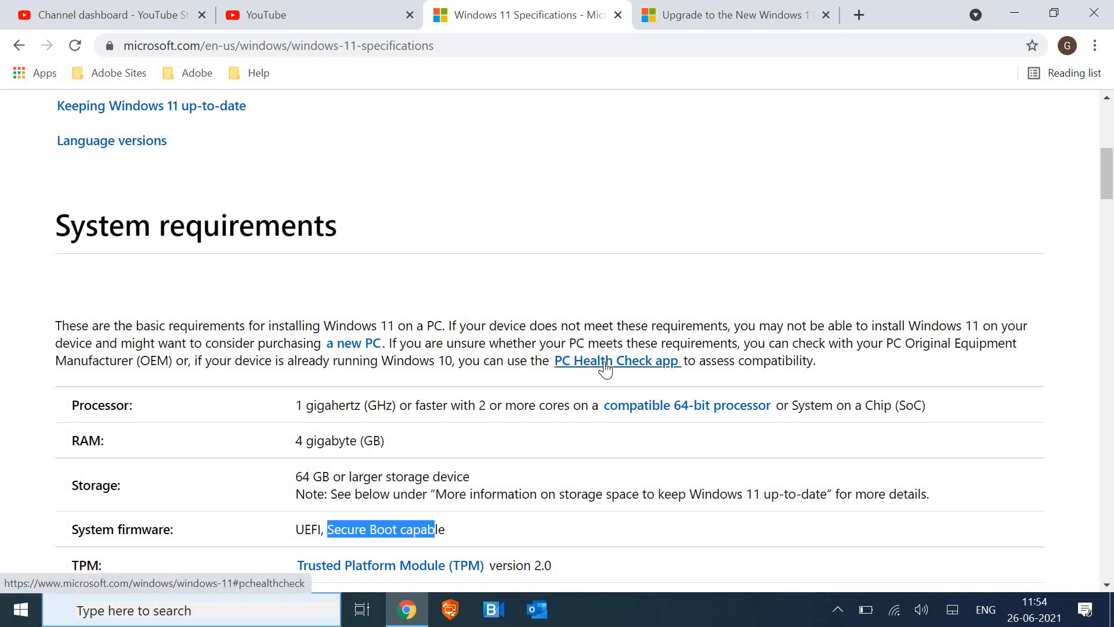
click(615, 360)
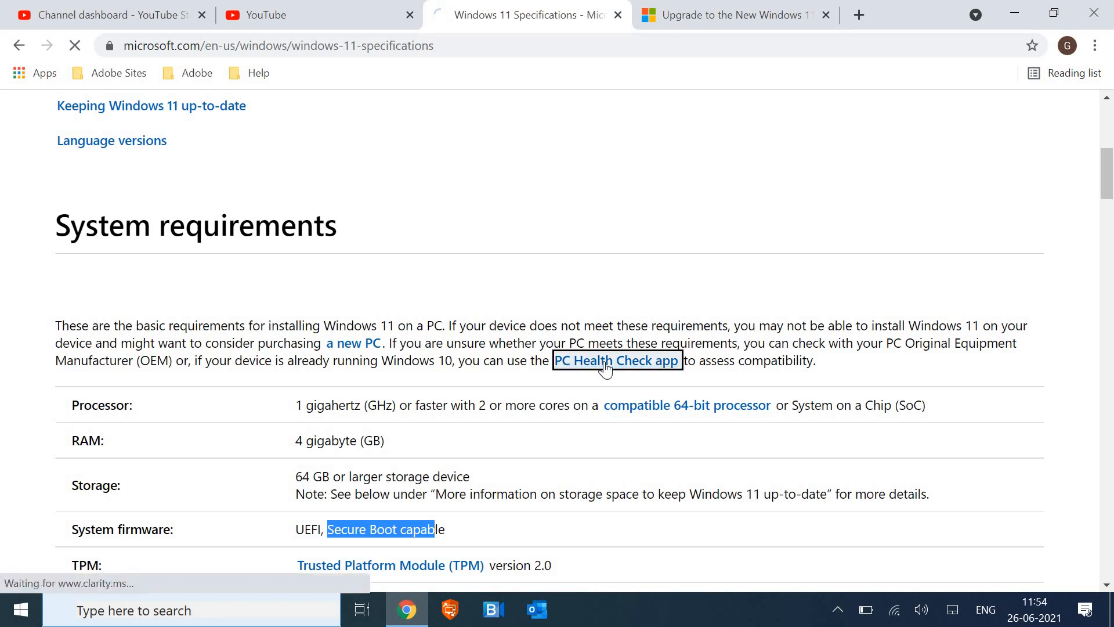
- Download the PC Health Check app installer from its page
click(614, 360)
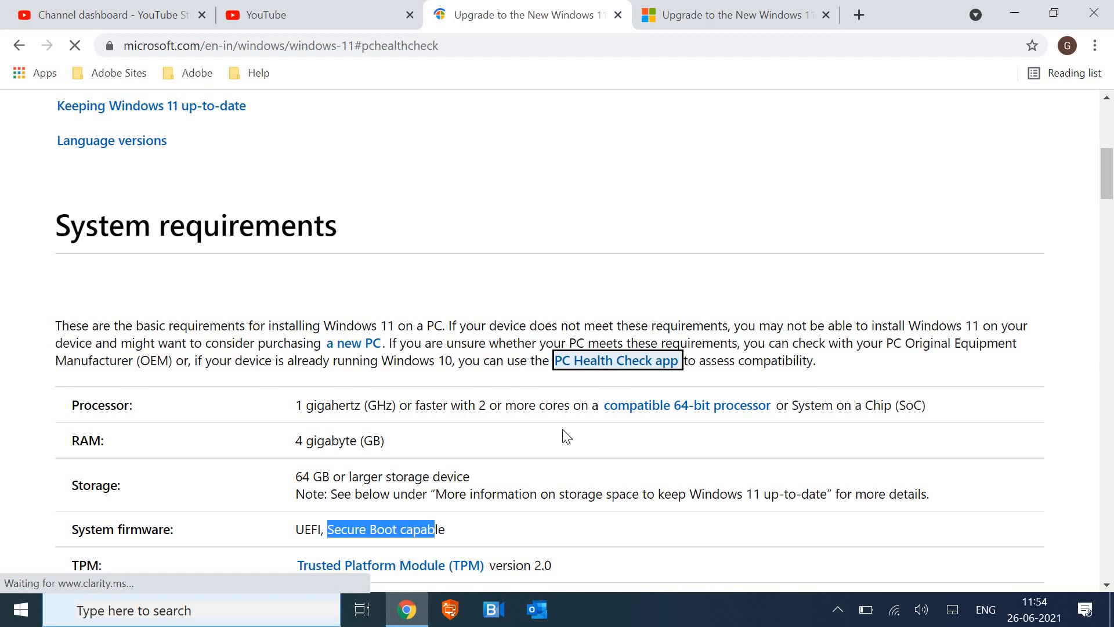
scroll(down, 3)
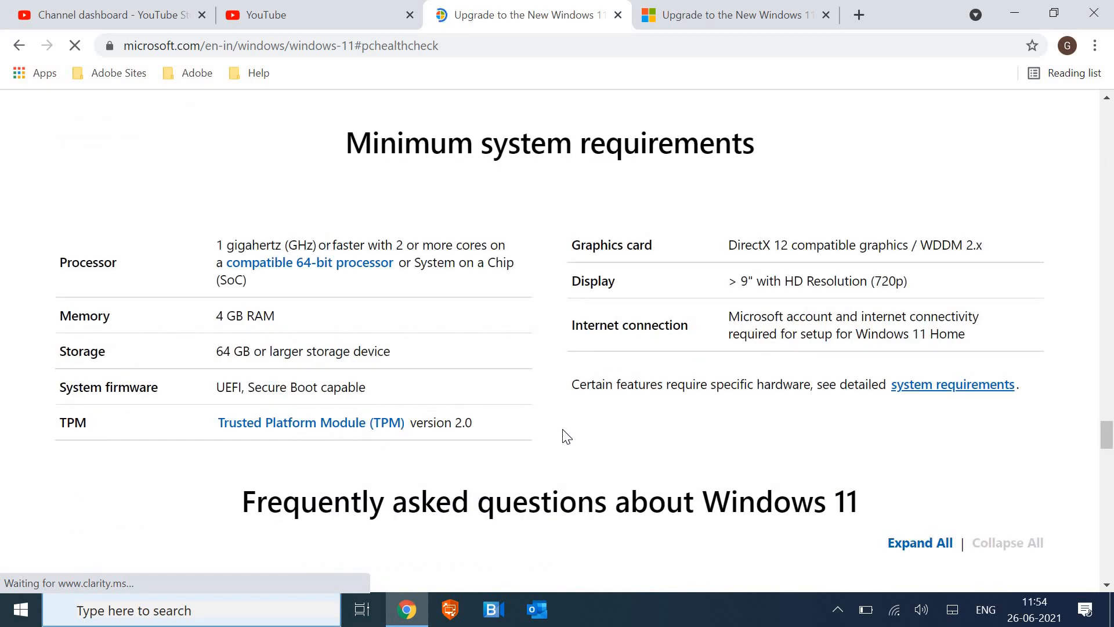
scroll(up, 3)
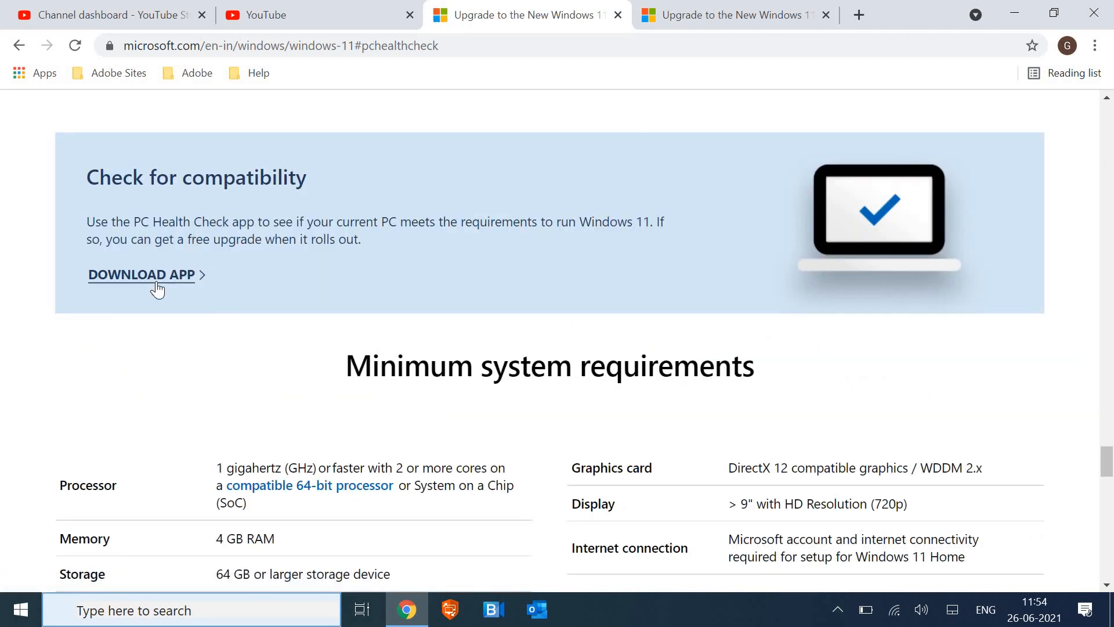
click(140, 274)
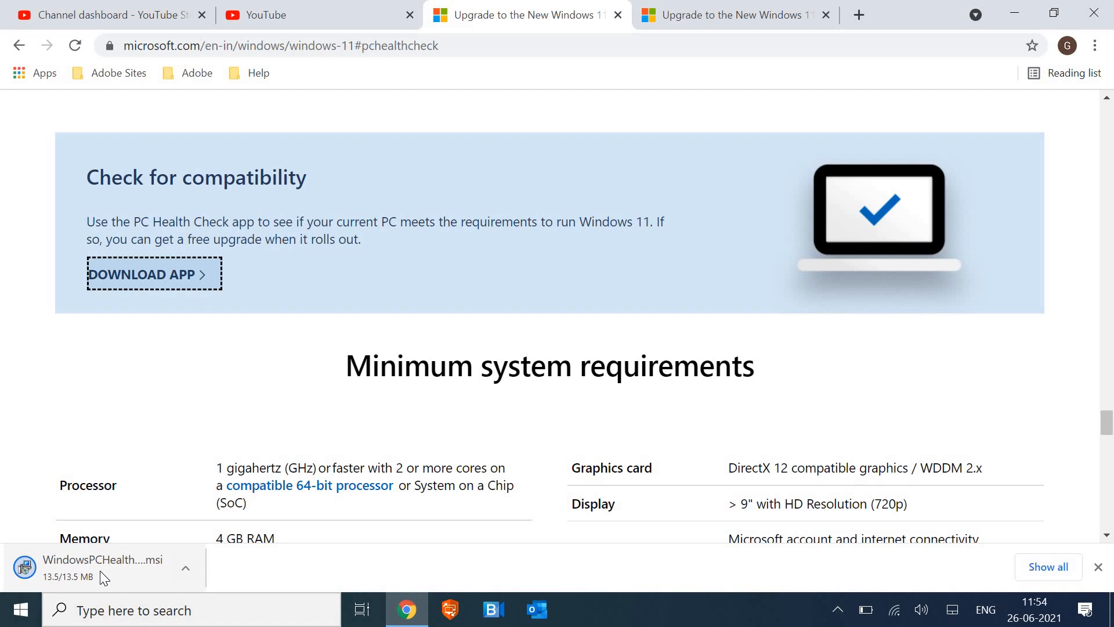
mouse_move(107, 568)
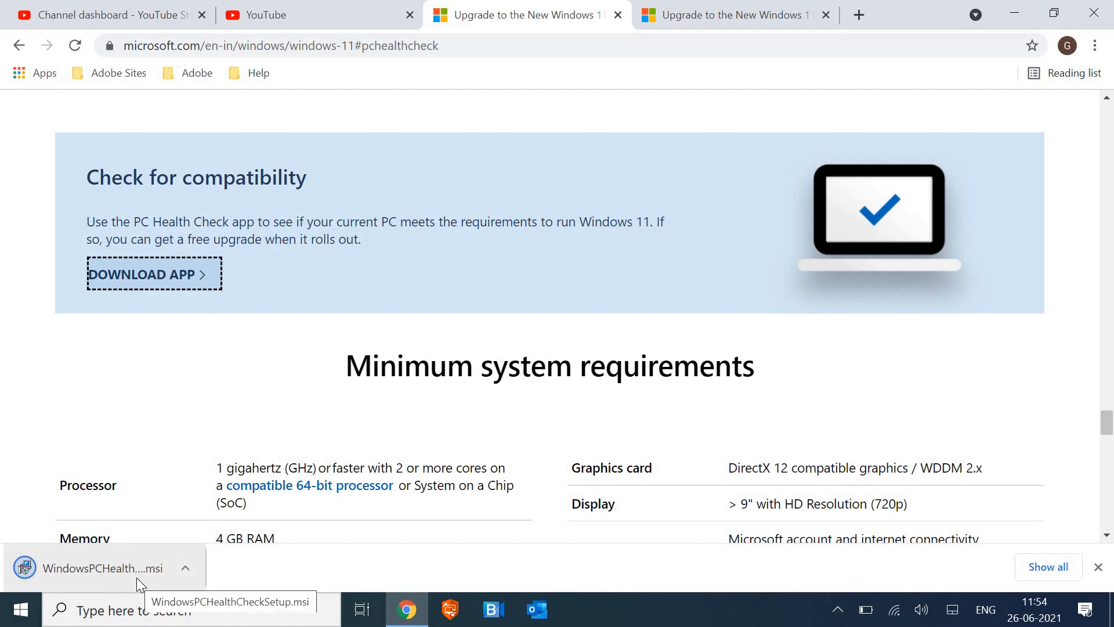
- Run the downloaded installer, accept the License Agreement, and begin installation
click(100, 567)
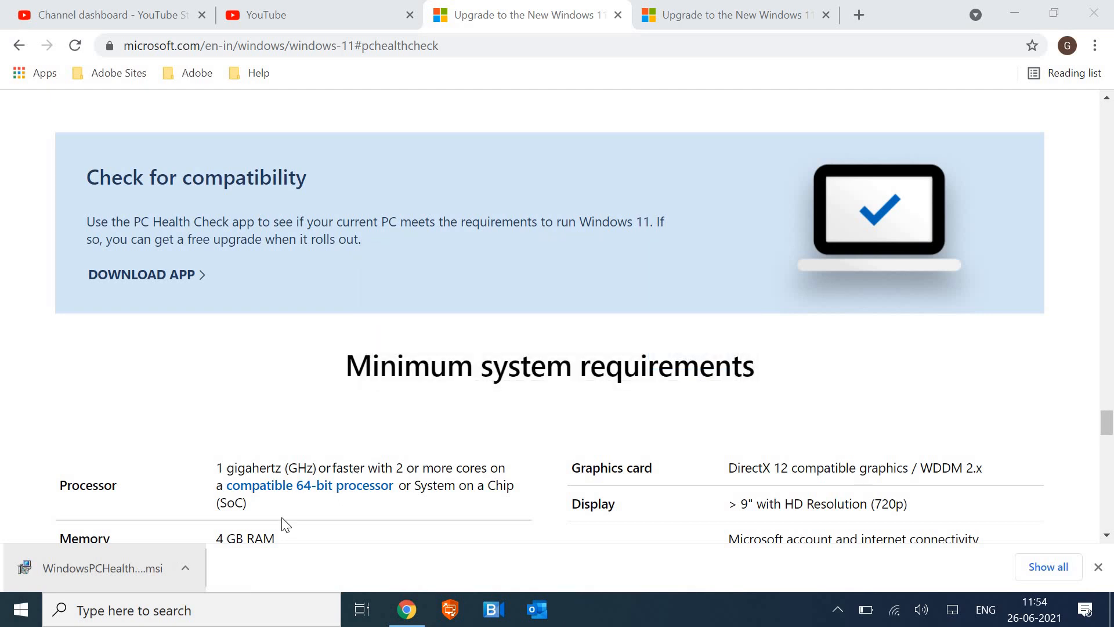
click(103, 567)
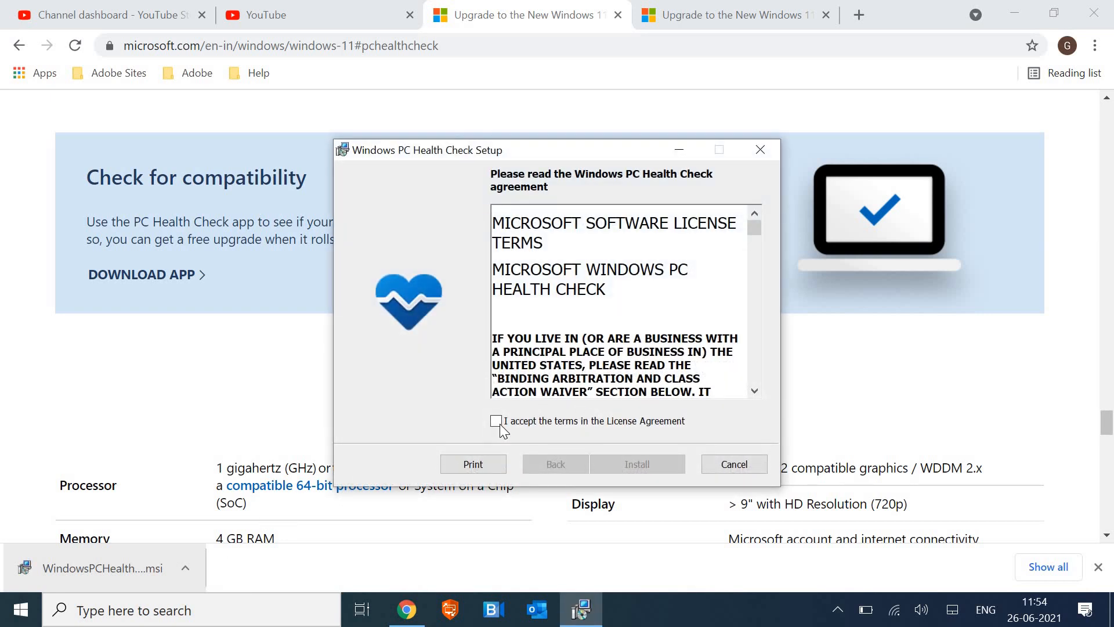
click(496, 421)
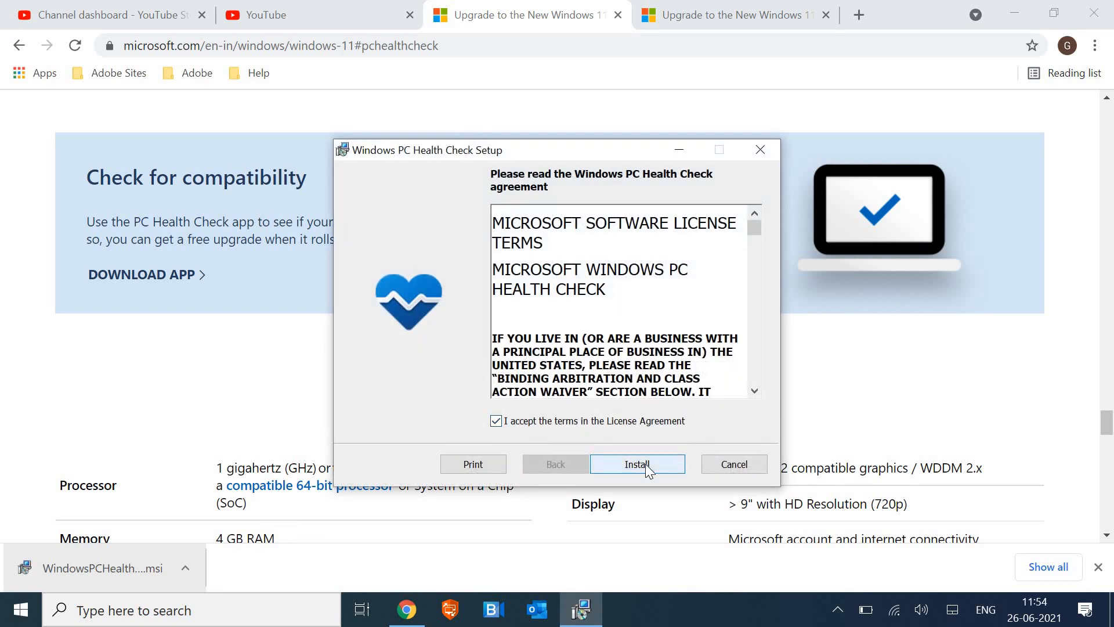
click(636, 464)
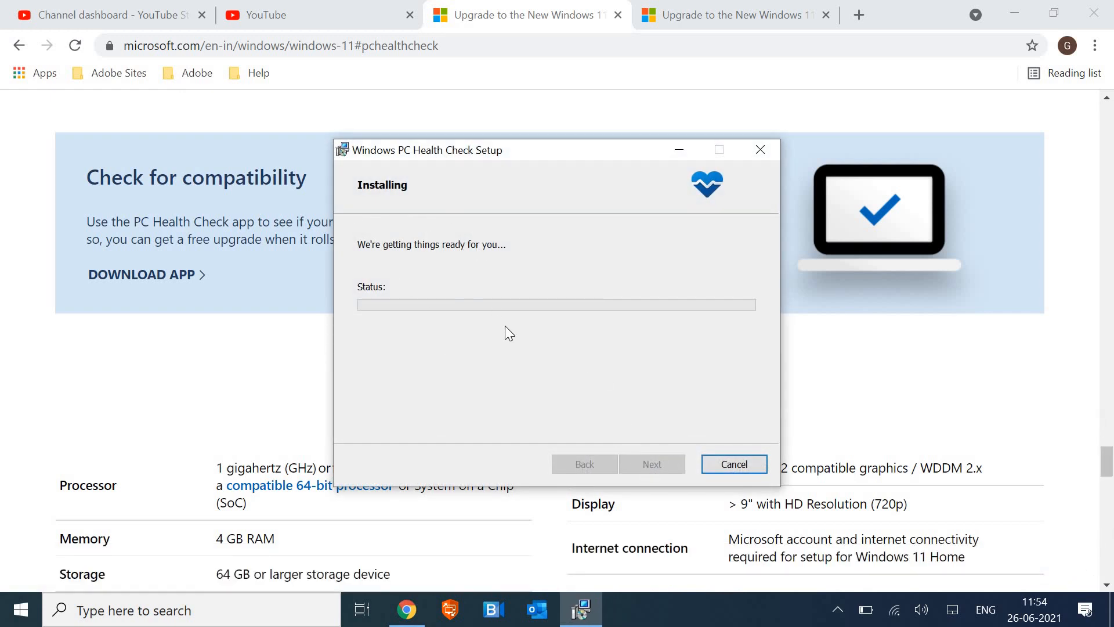
mouse_move(515, 314)
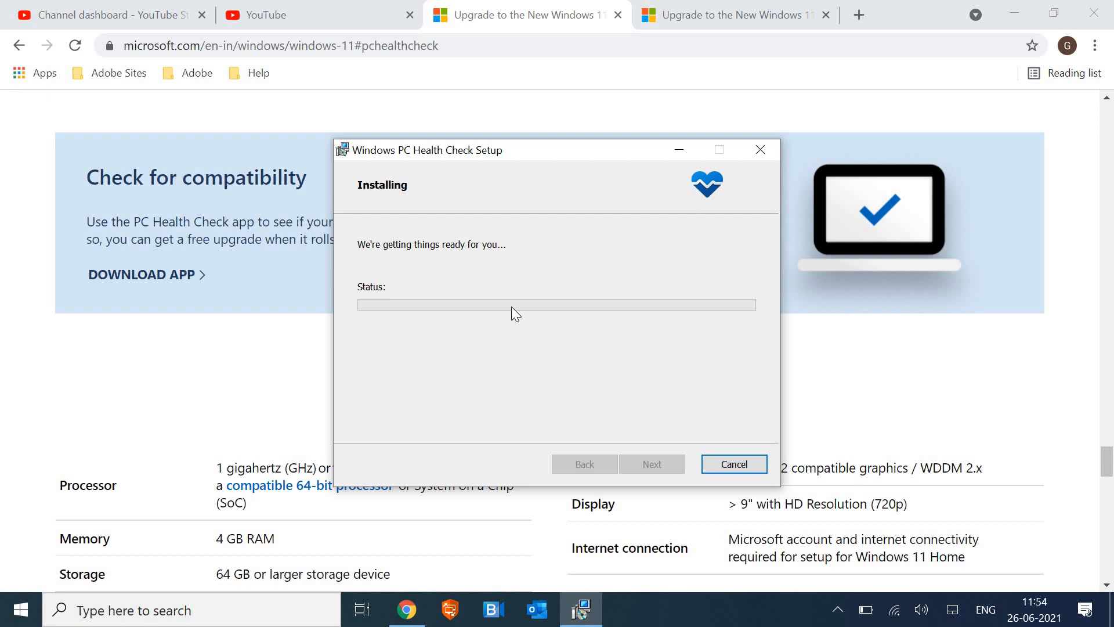
mouse_move(519, 339)
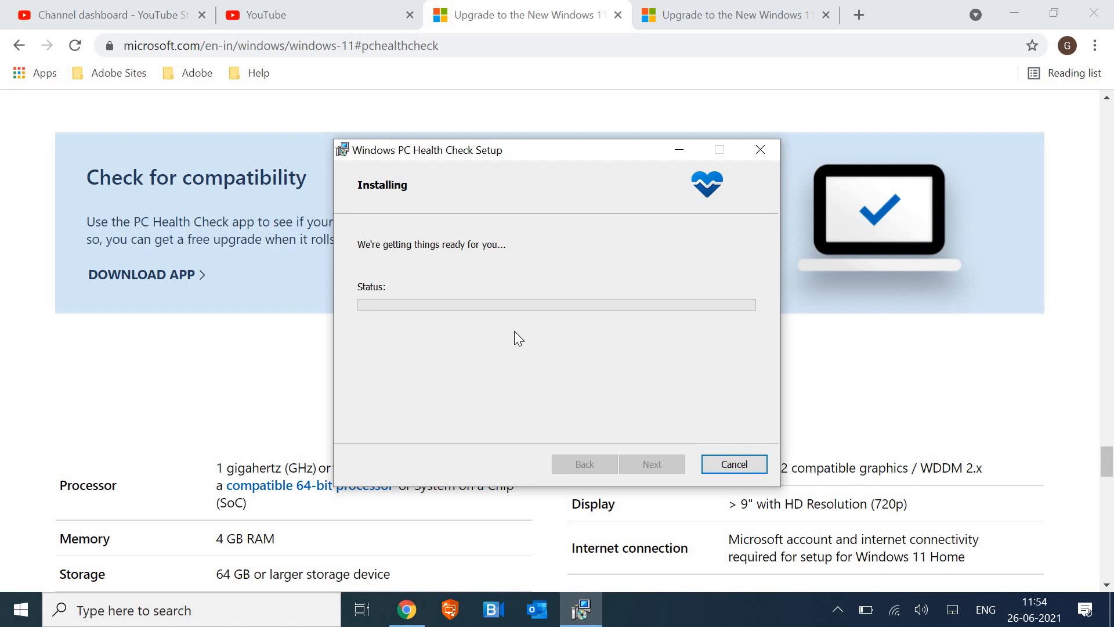
mouse_move(521, 331)
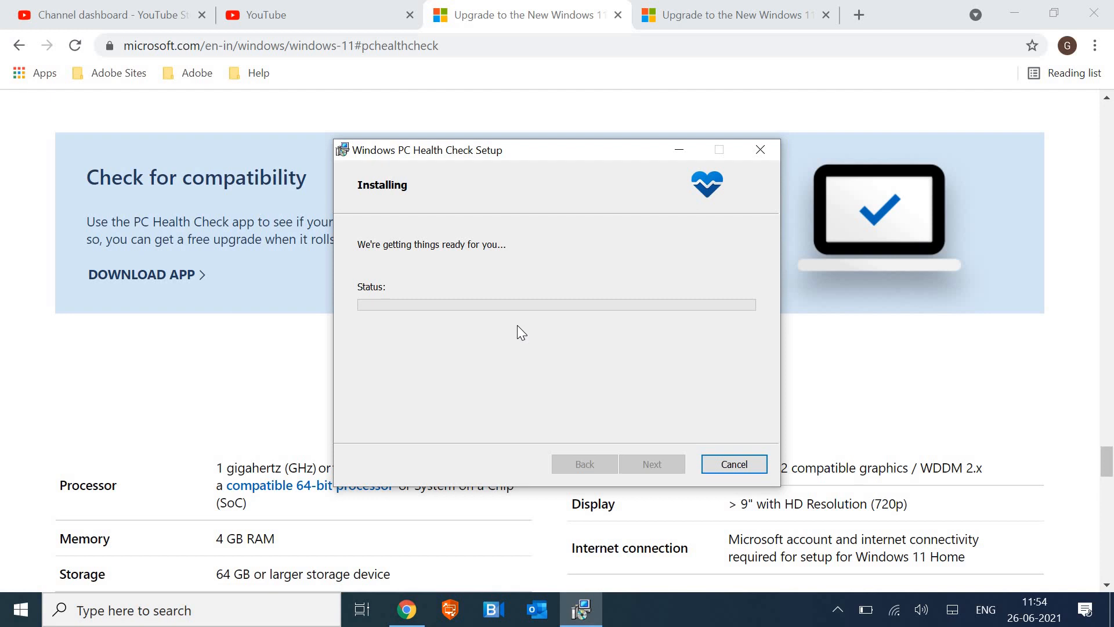
mouse_move(575, 547)
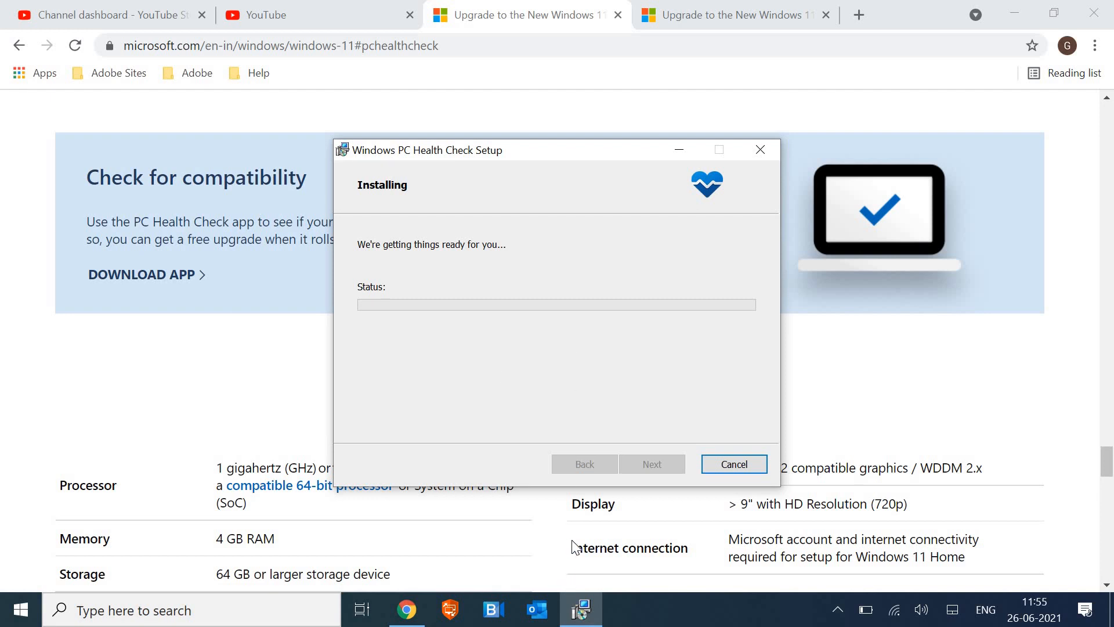
mouse_move(579, 321)
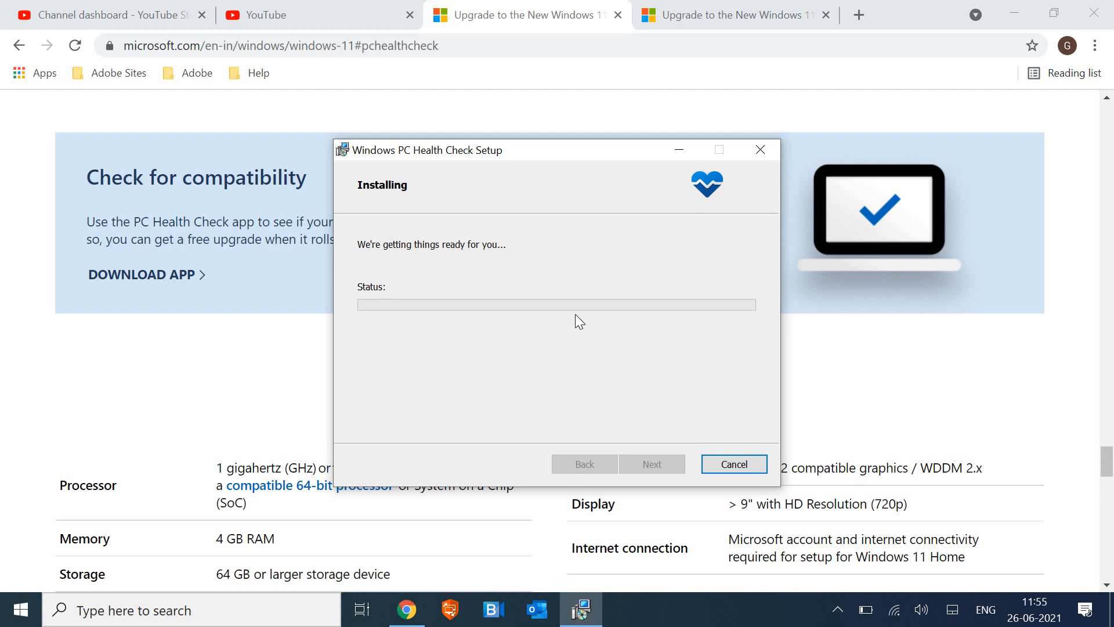
mouse_move(583, 368)
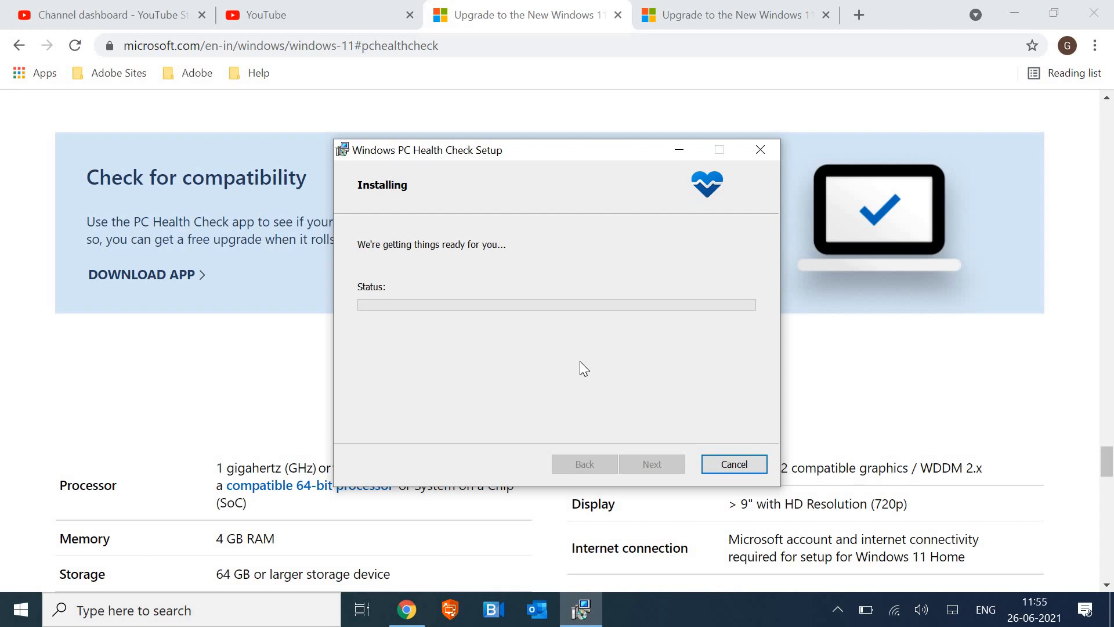
mouse_move(585, 617)
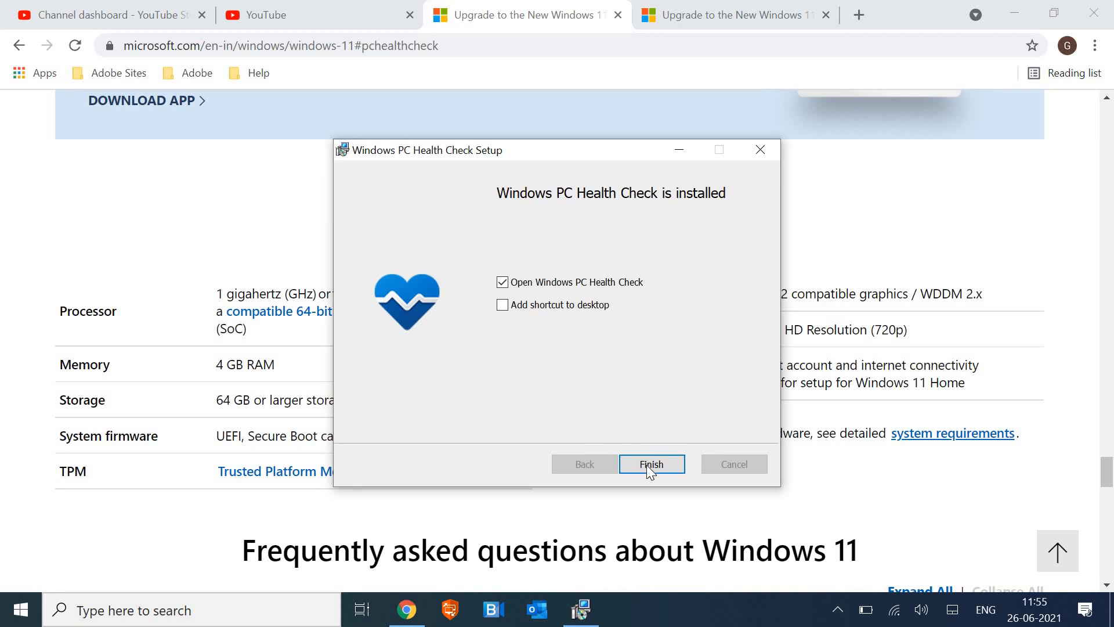
- Finish setup with 'Open Windows PC Health Check' ticked to launch the app
click(650, 464)
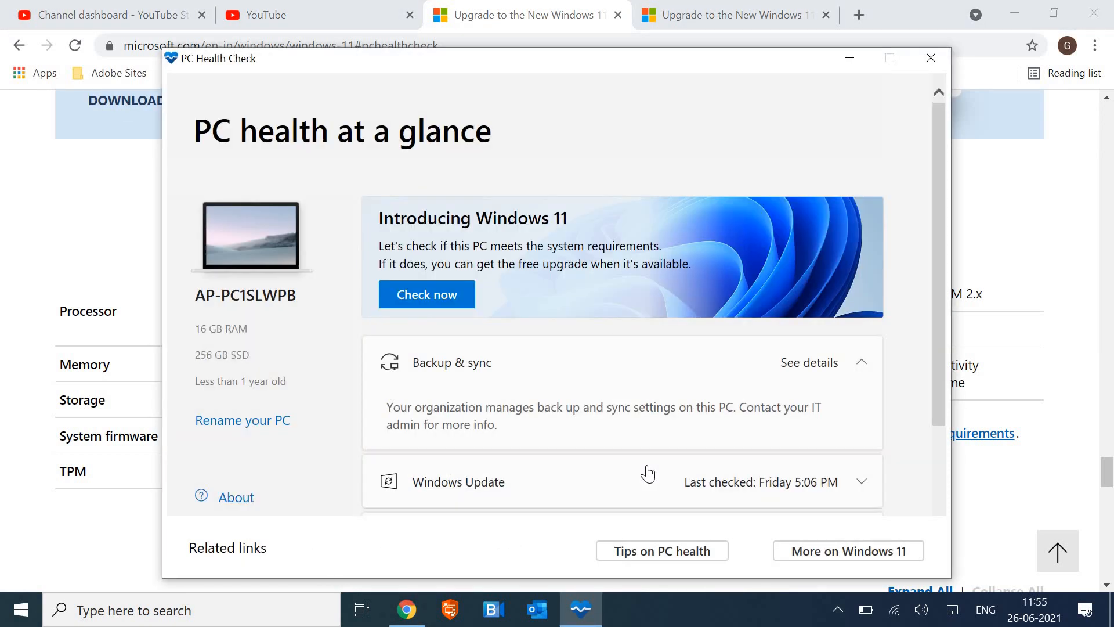
mouse_move(223, 142)
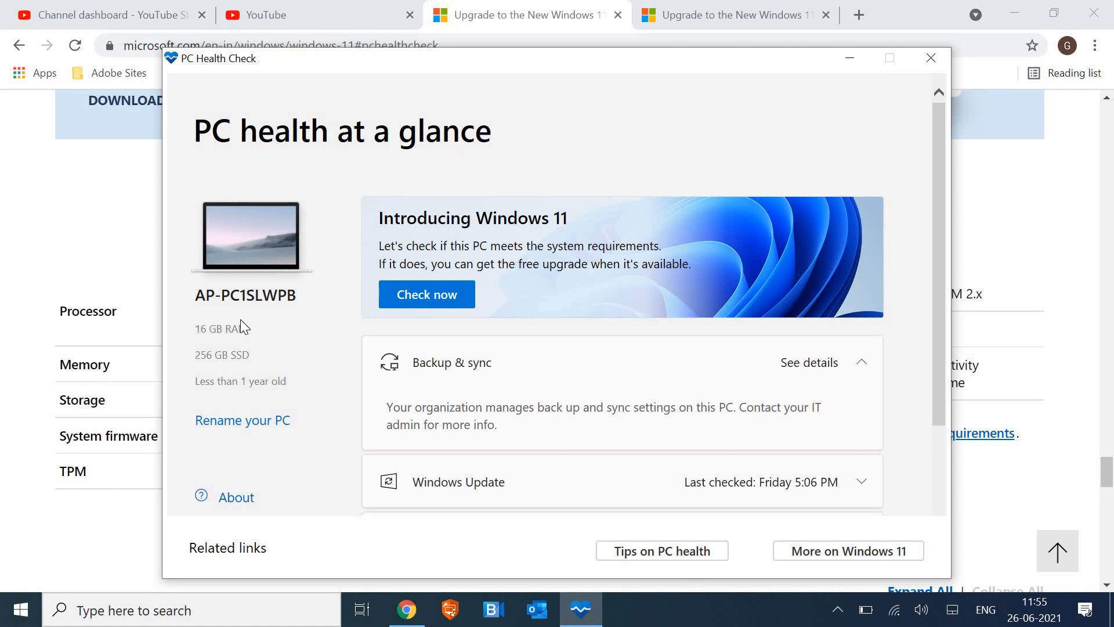
mouse_move(218, 411)
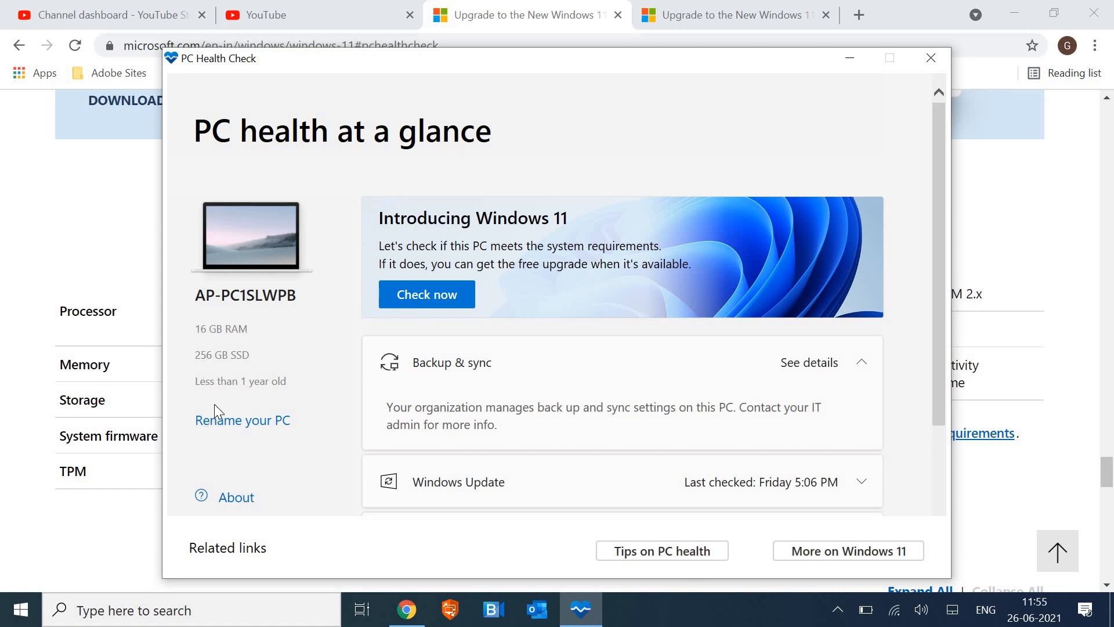
mouse_move(202, 357)
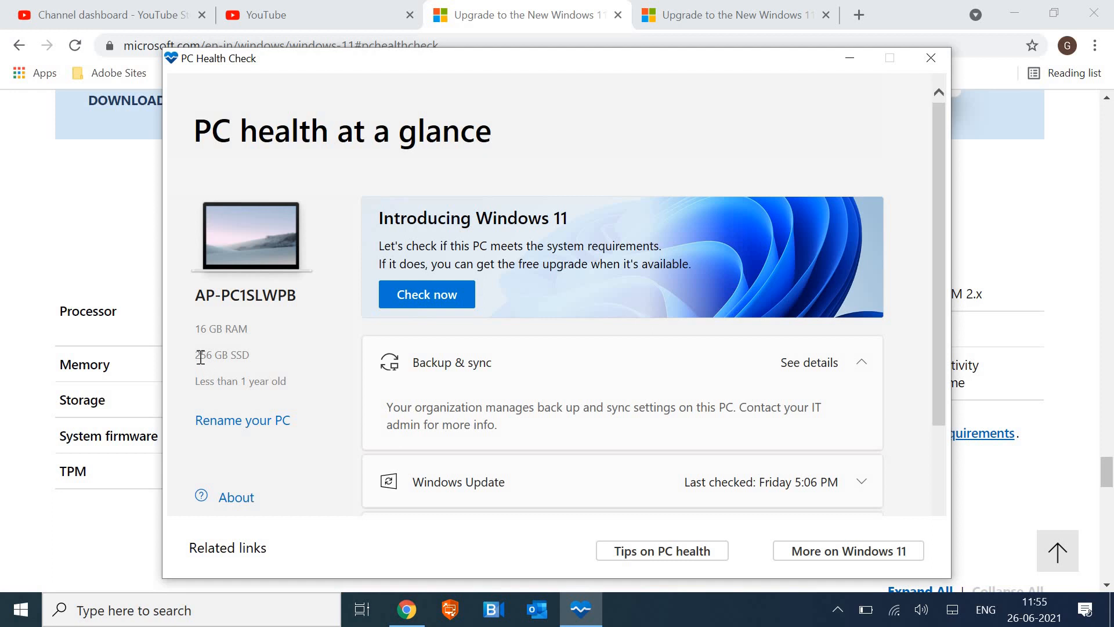
- Select the '16 GB RAM' figure and scroll to Battery, Storage capacity and Startup time
double_click(221, 327)
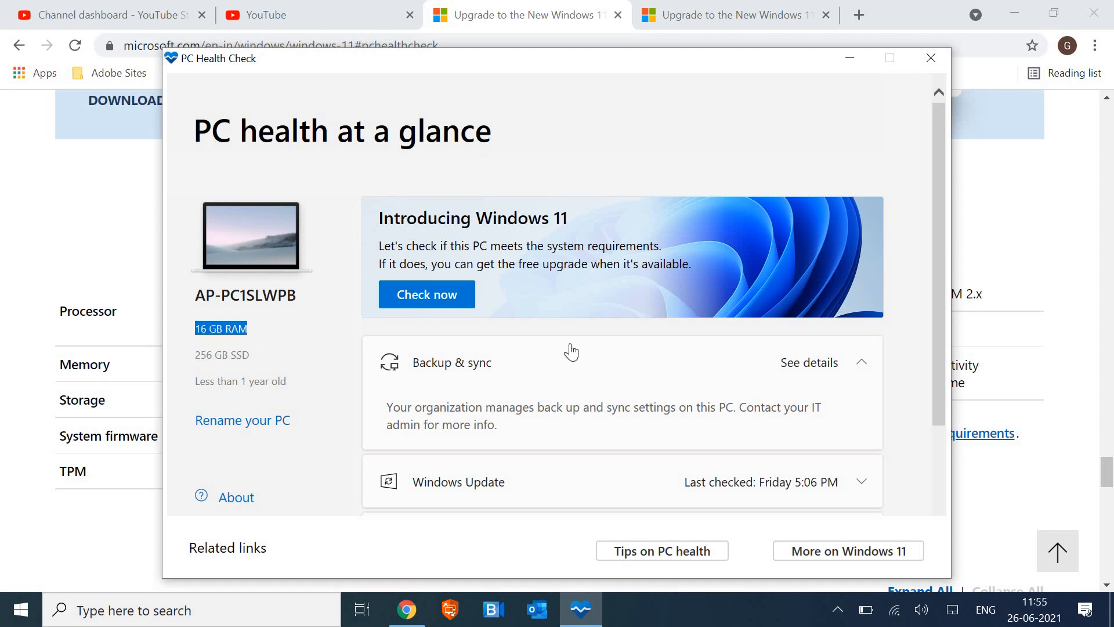
mouse_move(427, 295)
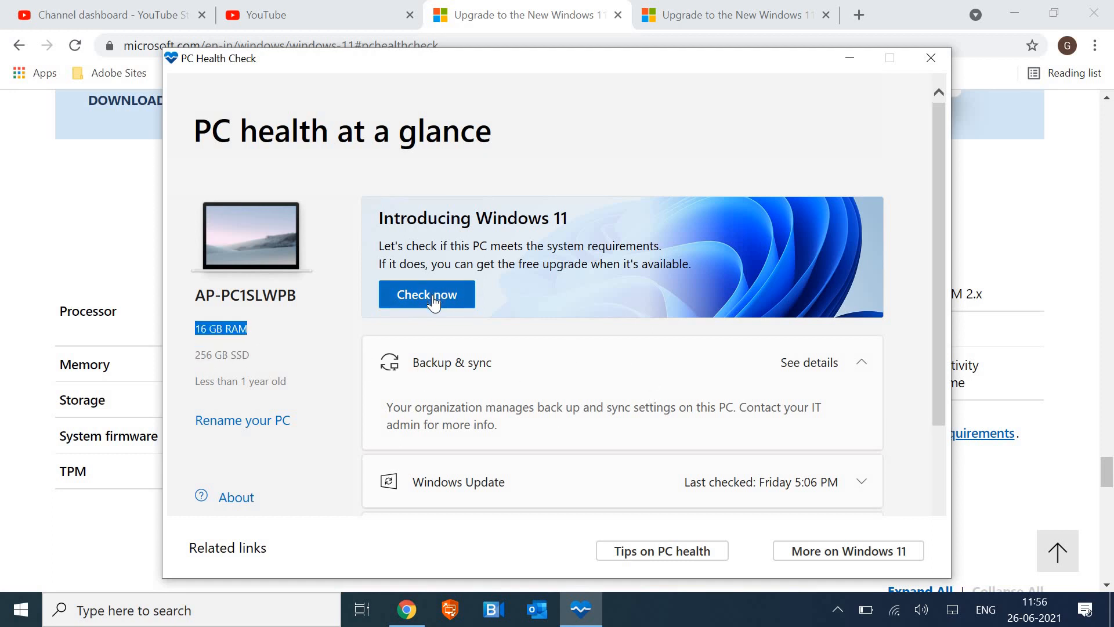
mouse_move(636, 377)
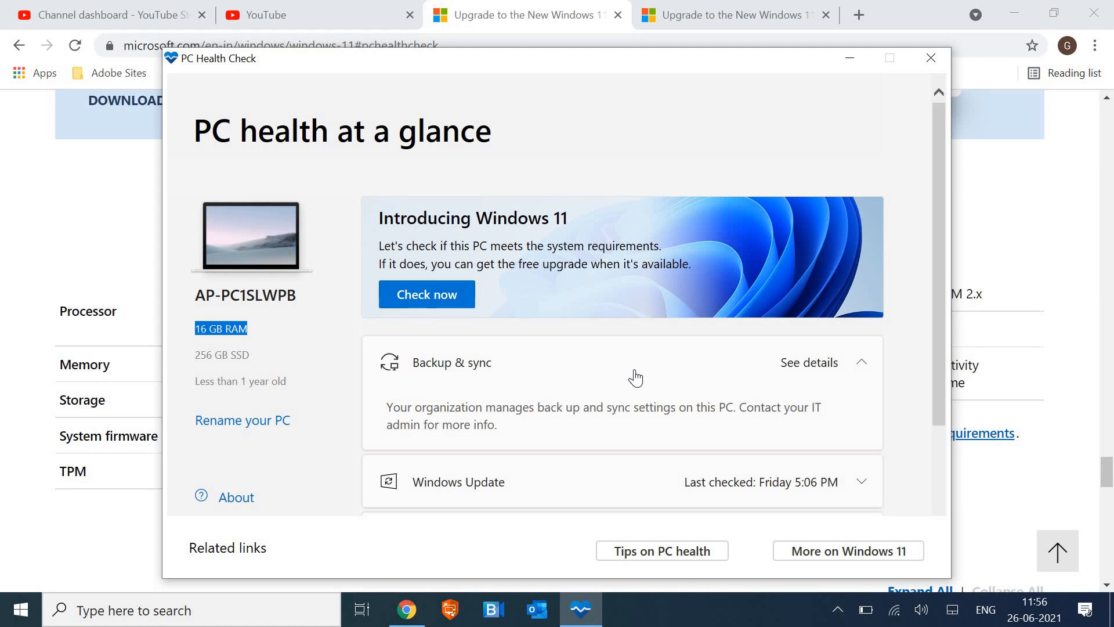
scroll(down, 3)
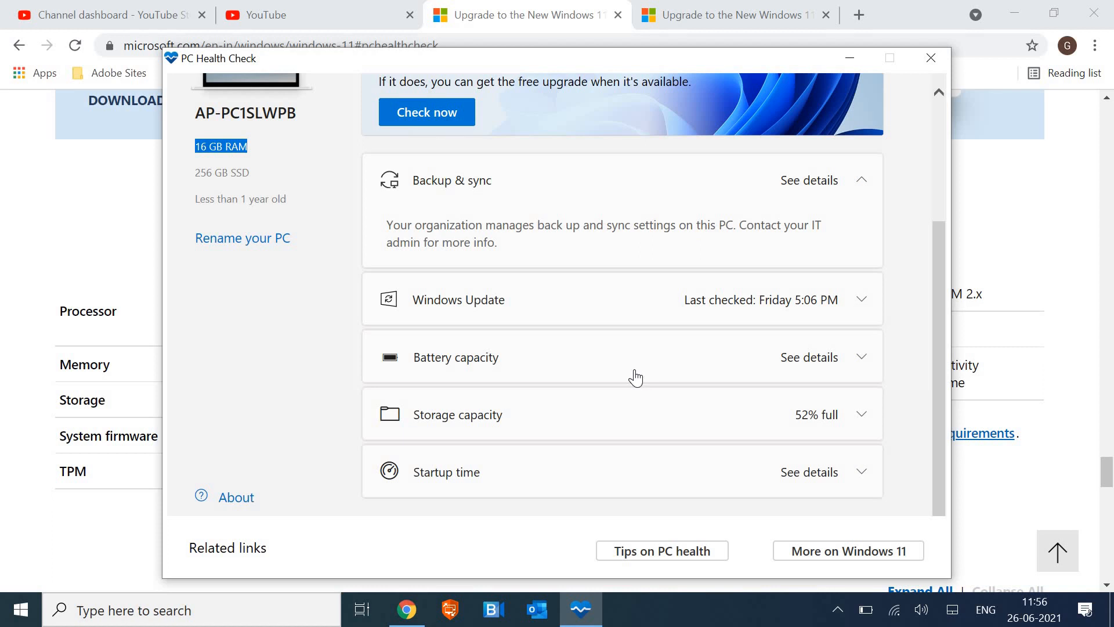
mouse_move(781, 592)
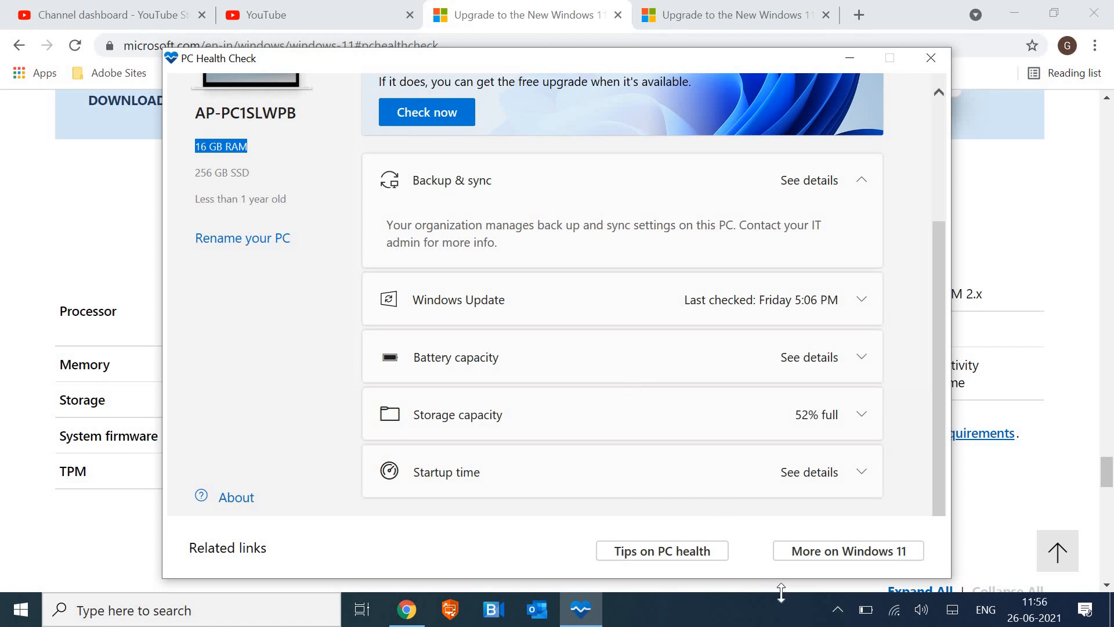